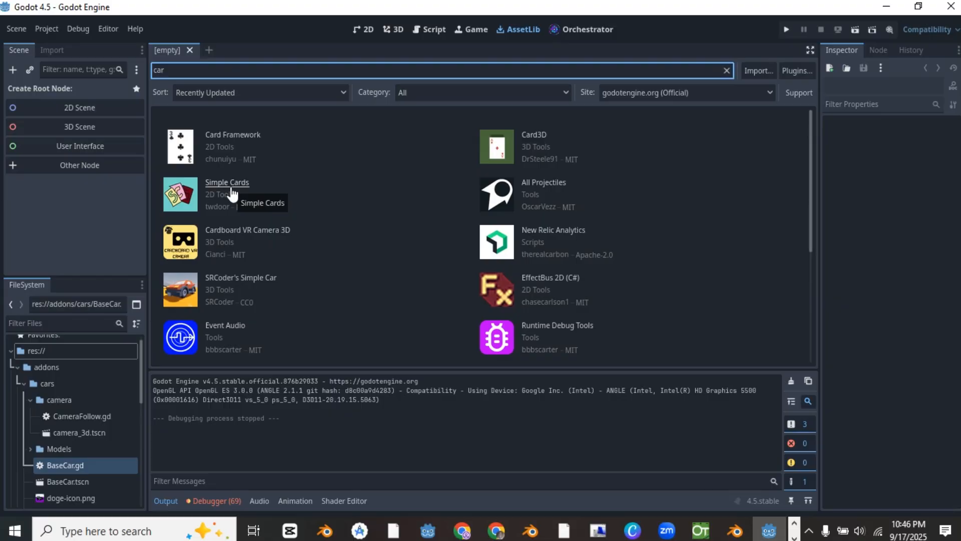
Step: Attempt to download the Simple 3D Car asset from AssetLib and cancel the stalled download
scroll("down", 3)
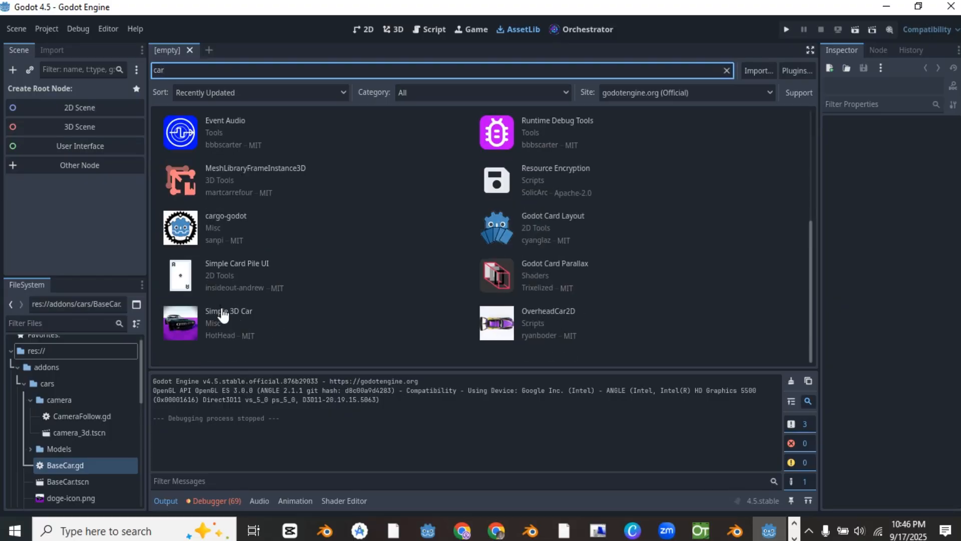
mouse_move(223, 314)
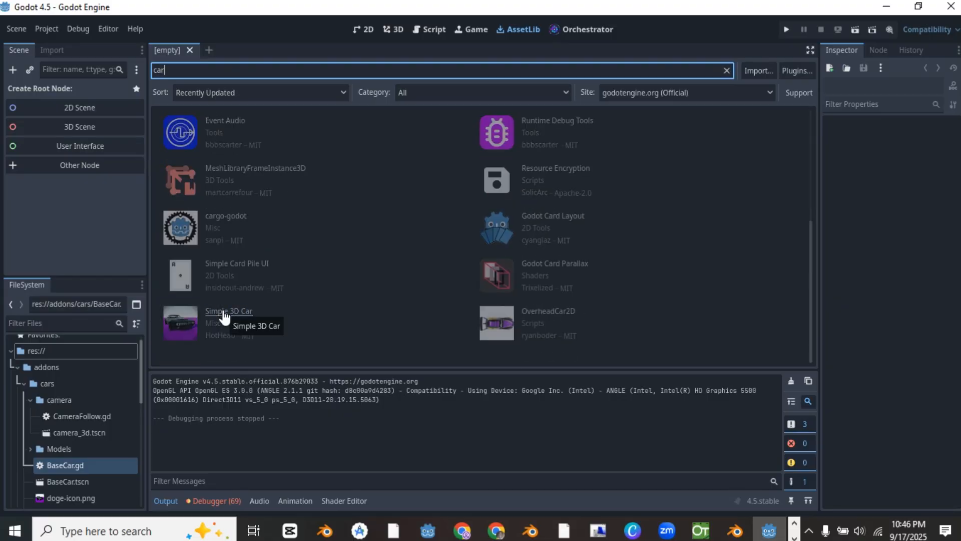
left_click(228, 310)
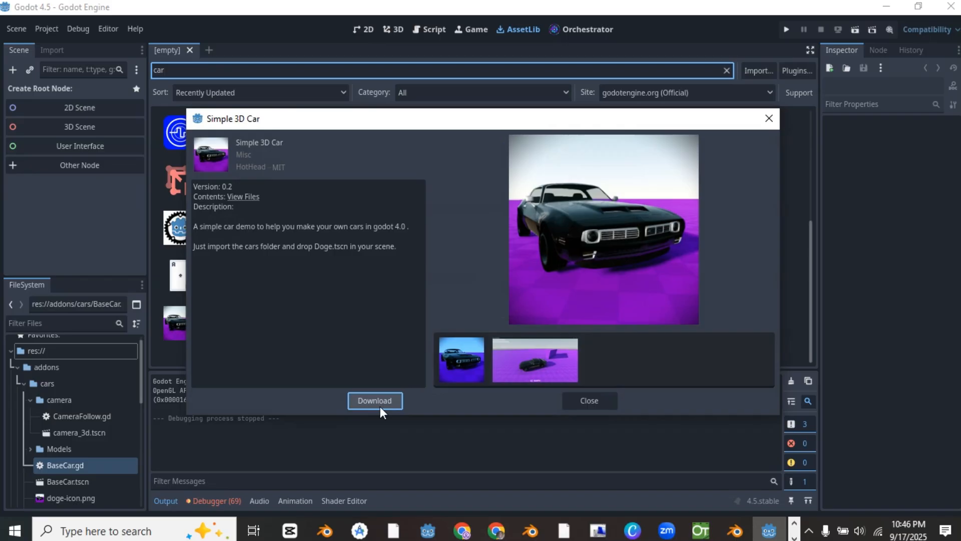
left_click(374, 401)
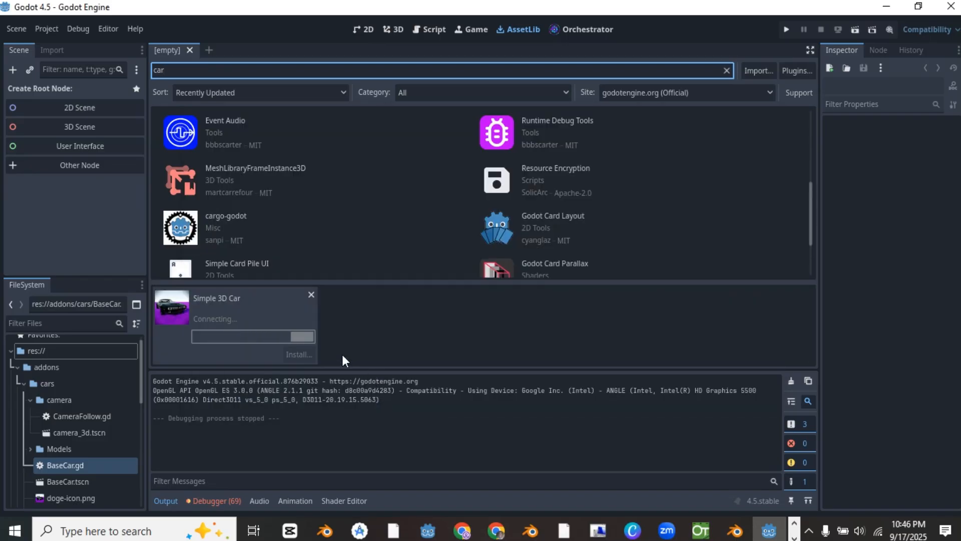
left_click(310, 295)
type("k")
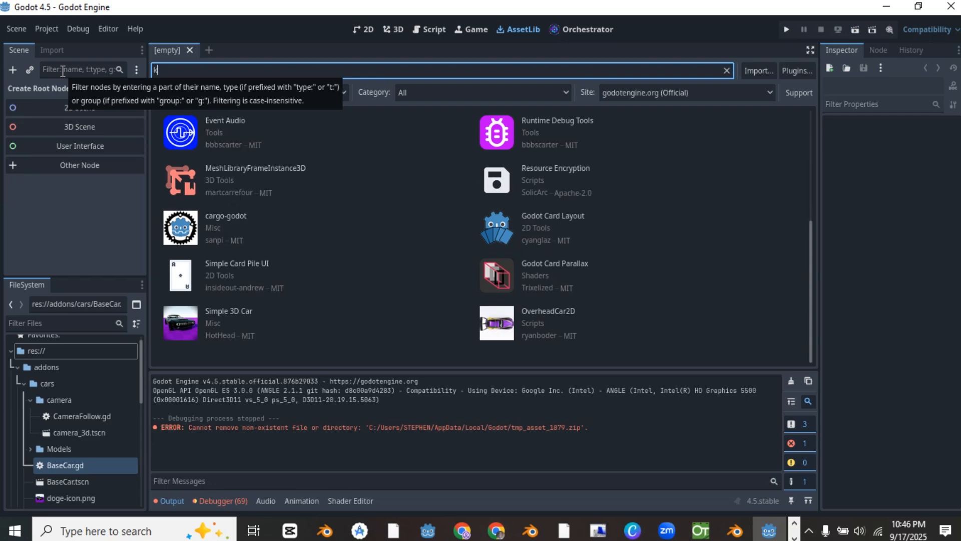
Step: Download KayKit City Builder Bits and install it into the res://addons folder
type("aykit city")
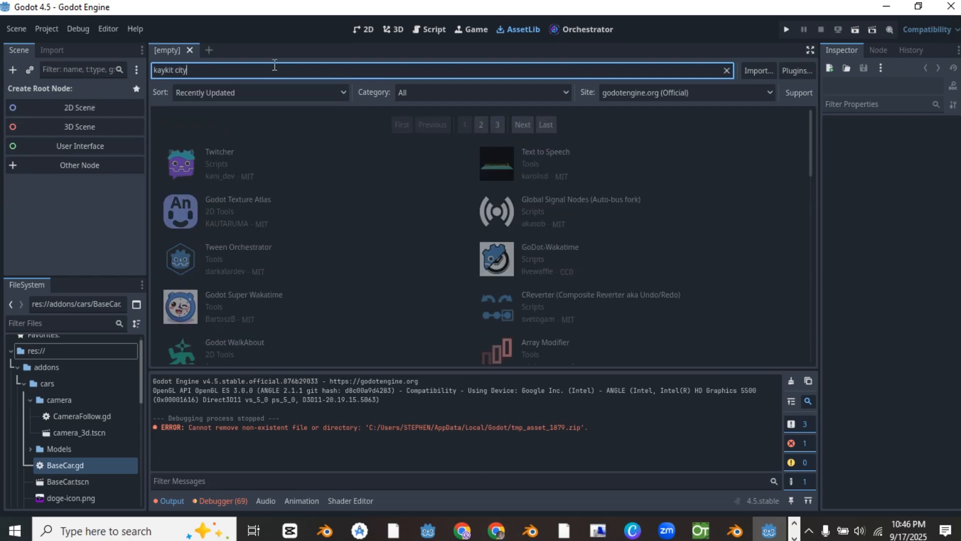
left_click(173, 147)
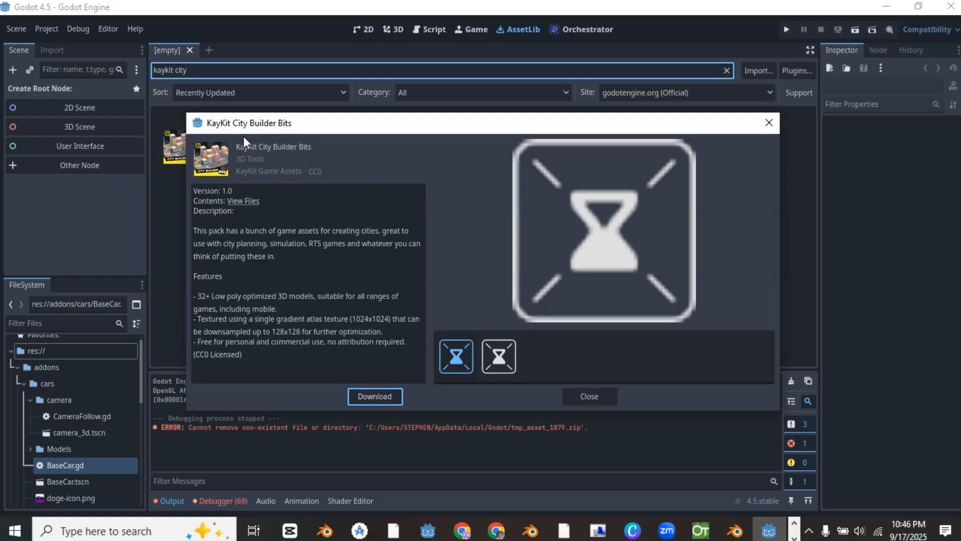
left_click(375, 396)
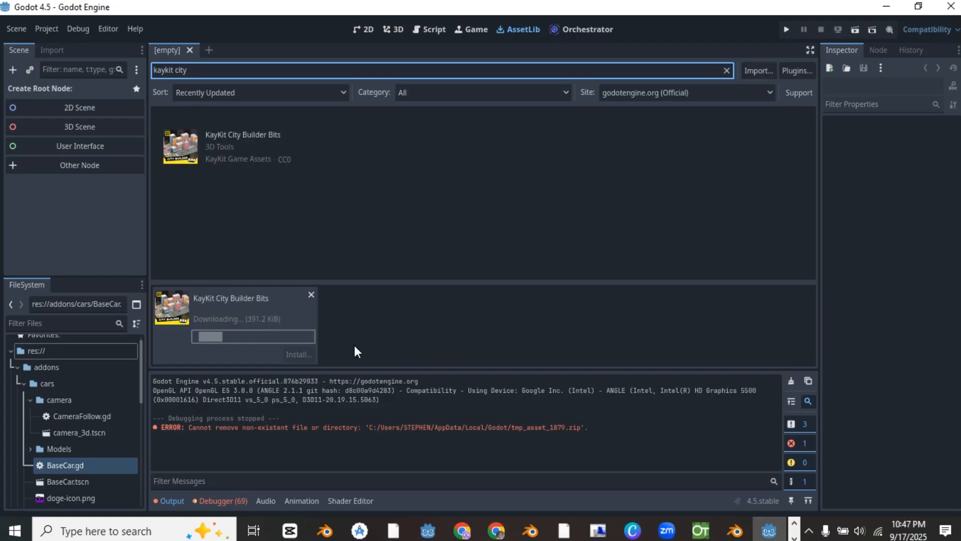
left_click(298, 355)
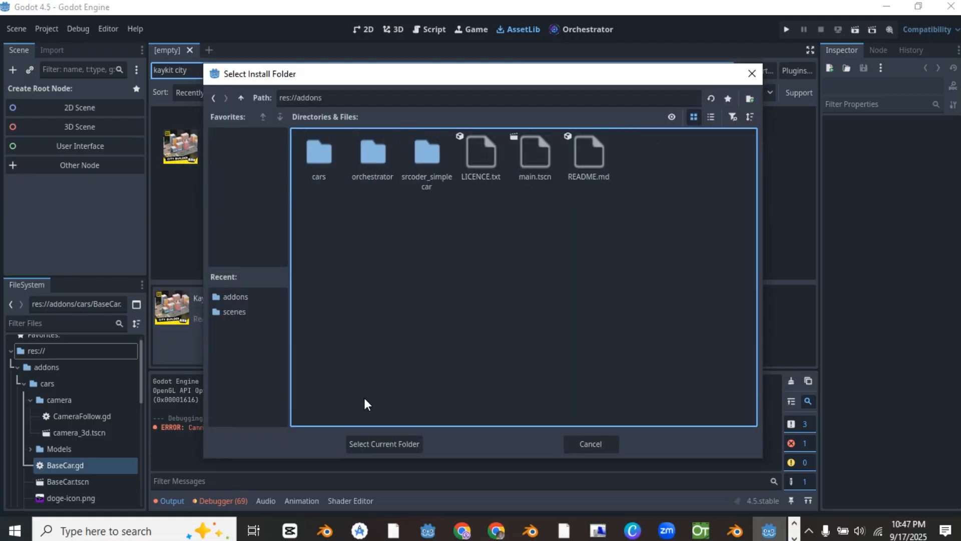
left_click(383, 444)
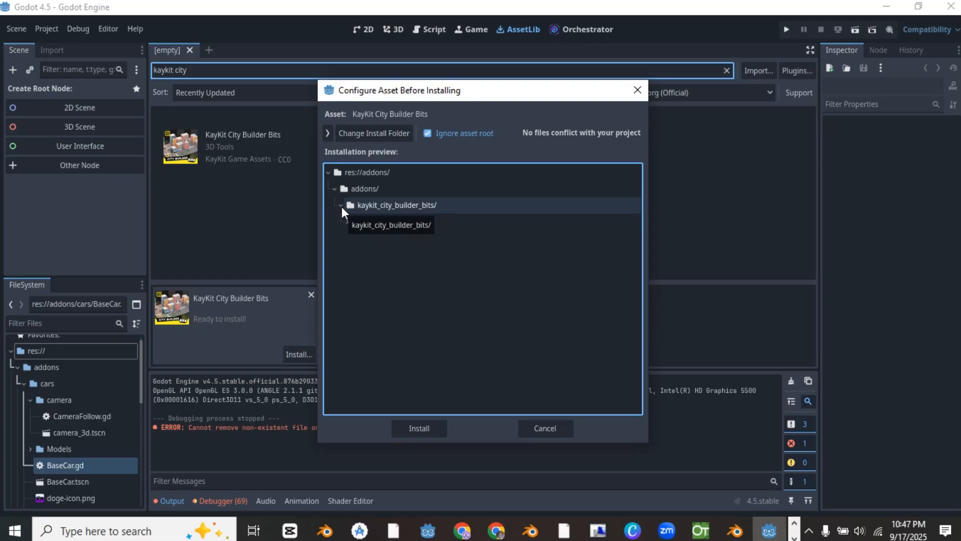
left_click(418, 427)
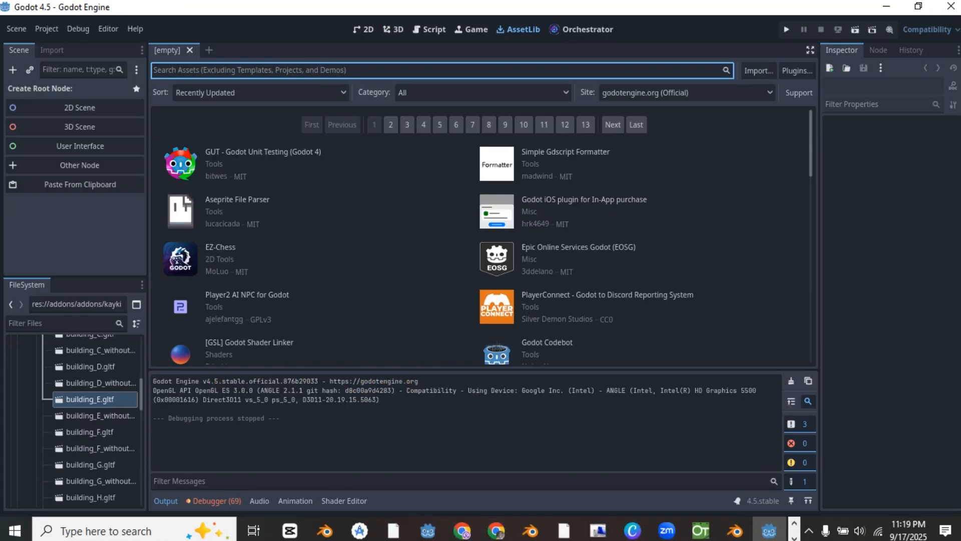
Step: Download Terrain3D from AssetLib and enable it under Project Settings > Plugins
type("terra")
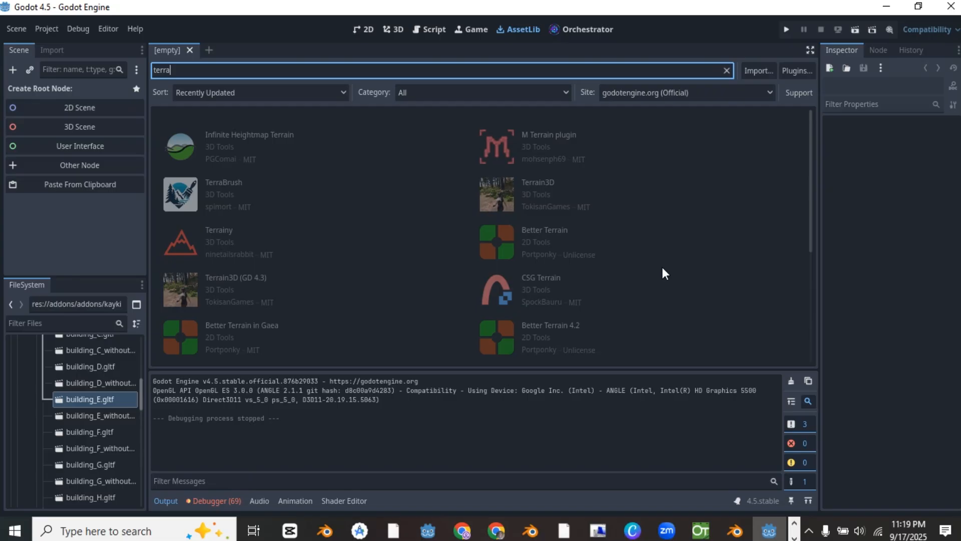
mouse_move(539, 183)
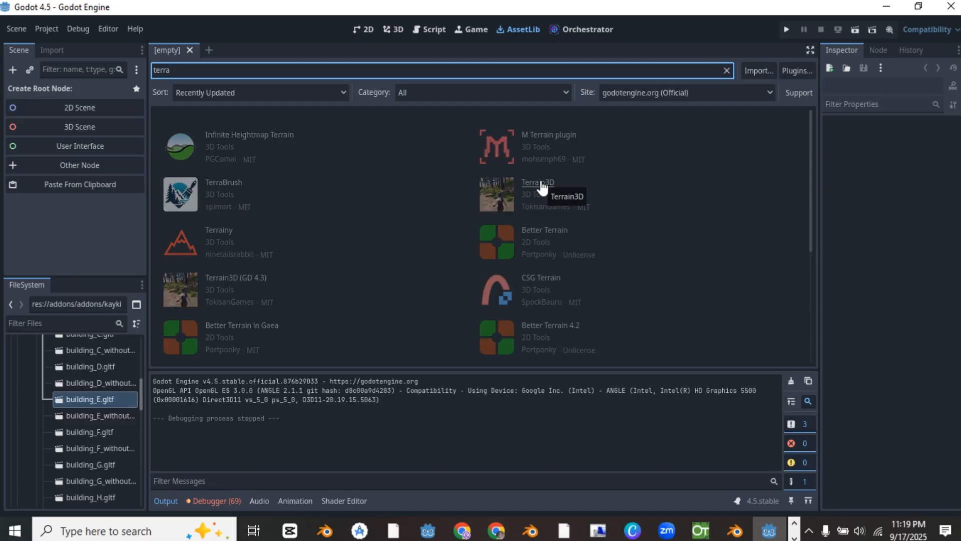
left_click(536, 183)
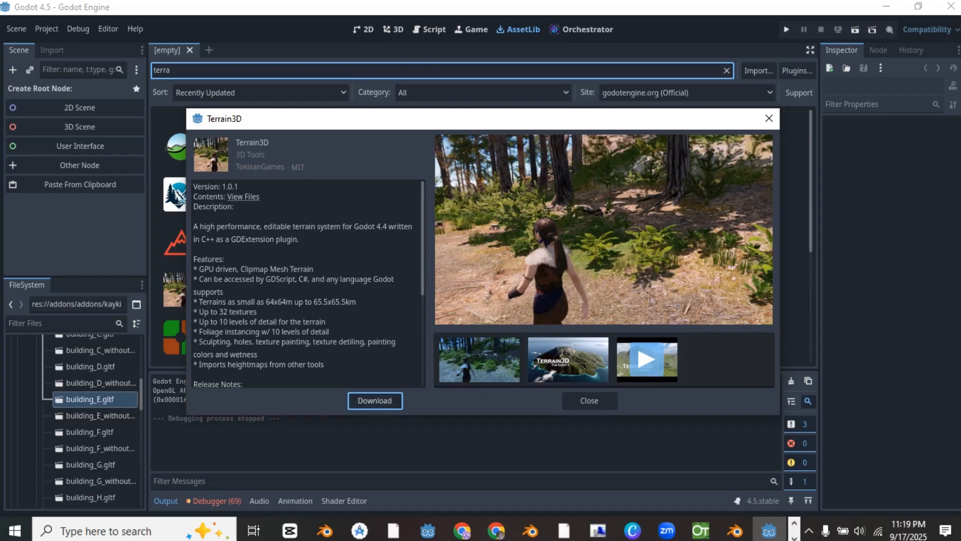
left_click(588, 401)
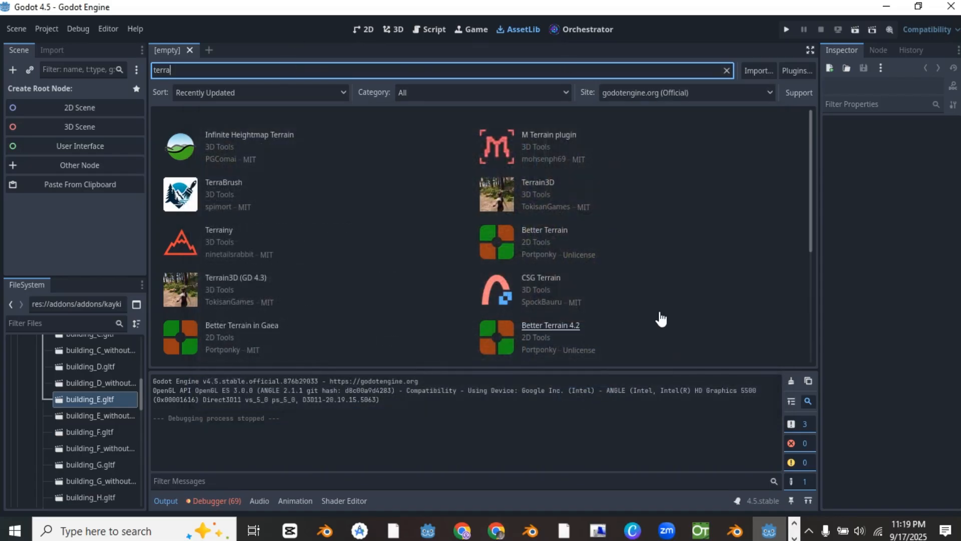
mouse_move(272, 56)
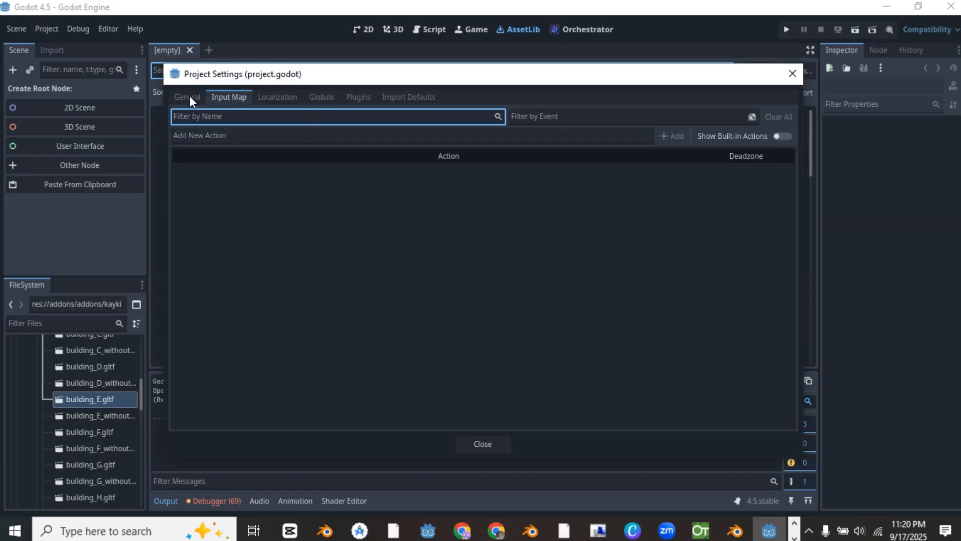
left_click(359, 97)
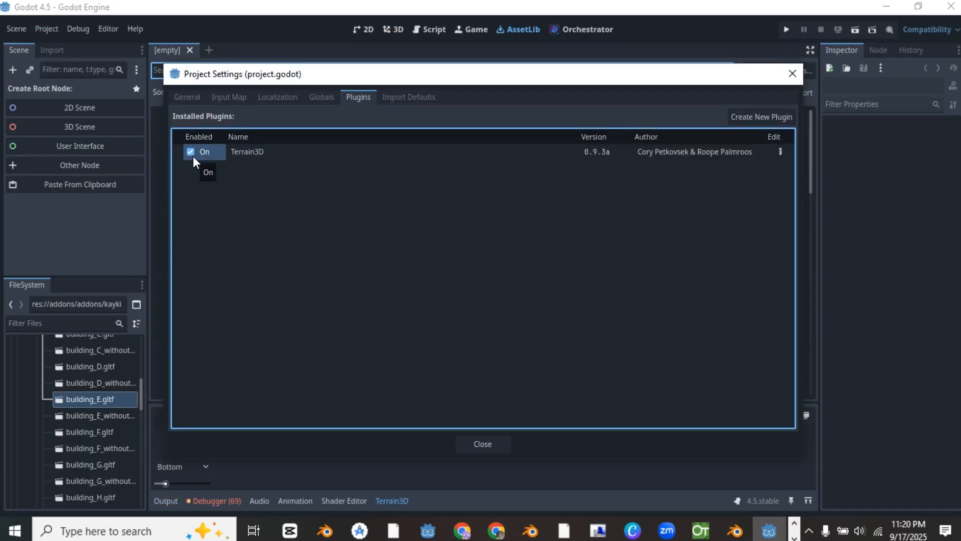
left_click(483, 443)
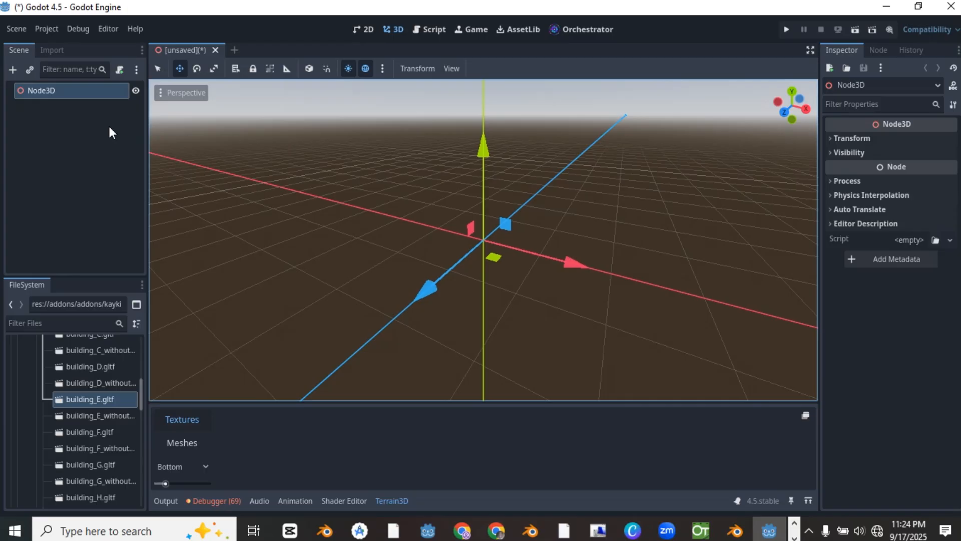
Step: Instance Doge.tscn from addons/cars into the scene and enable Editable Children on it
left_click(11, 378)
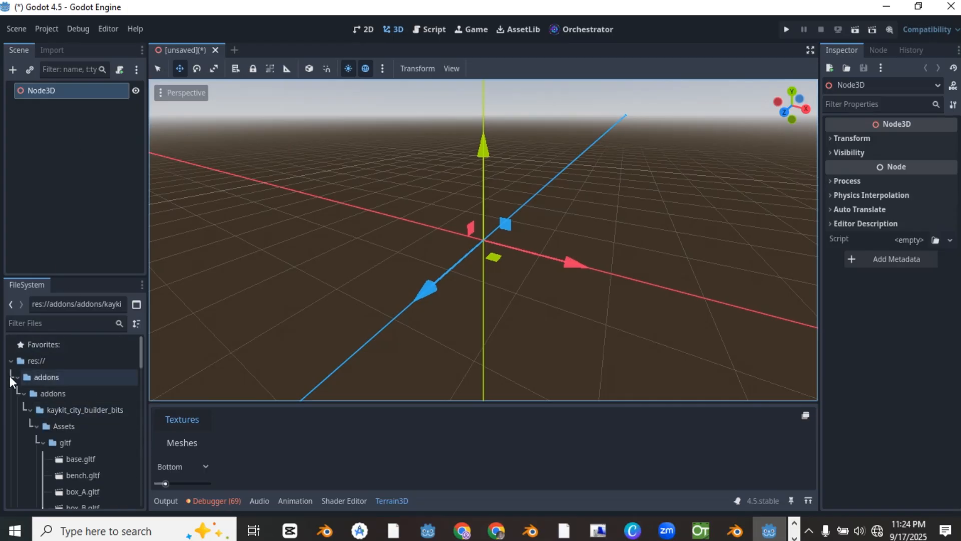
double_click(63, 440)
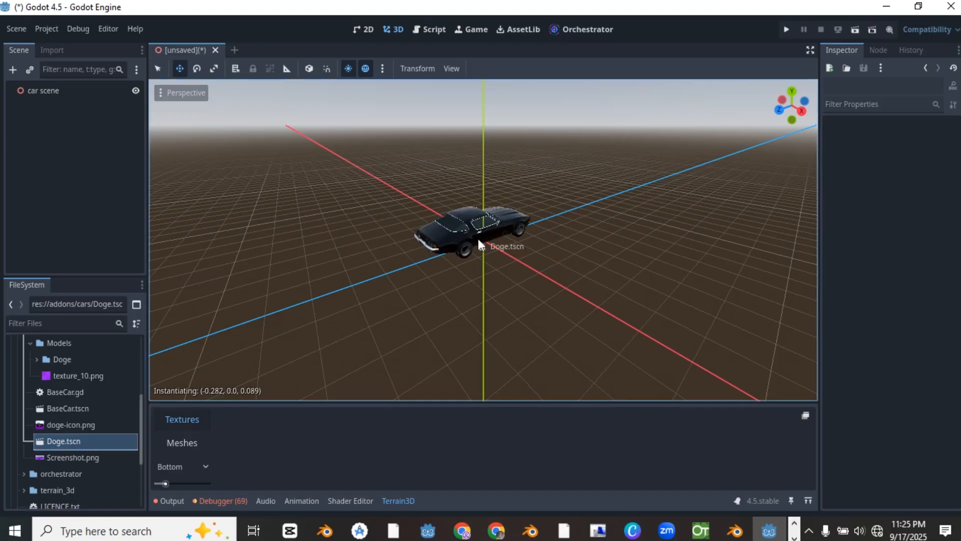
right_click(42, 108)
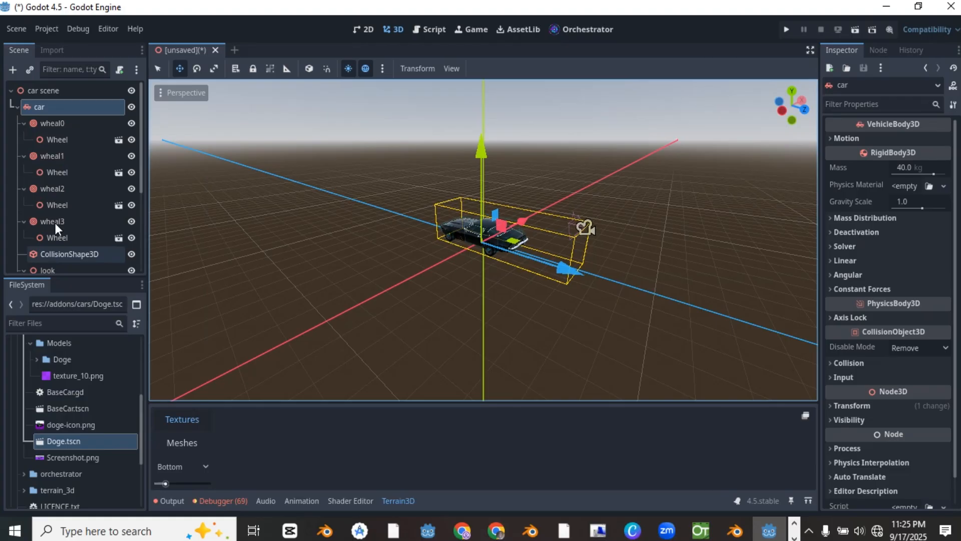
double_click(63, 413)
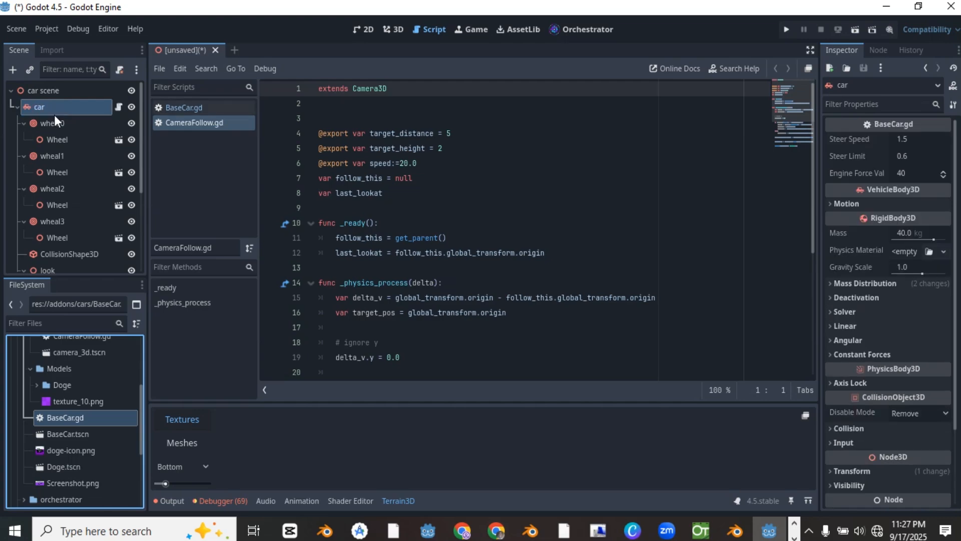
mouse_move(364, 29)
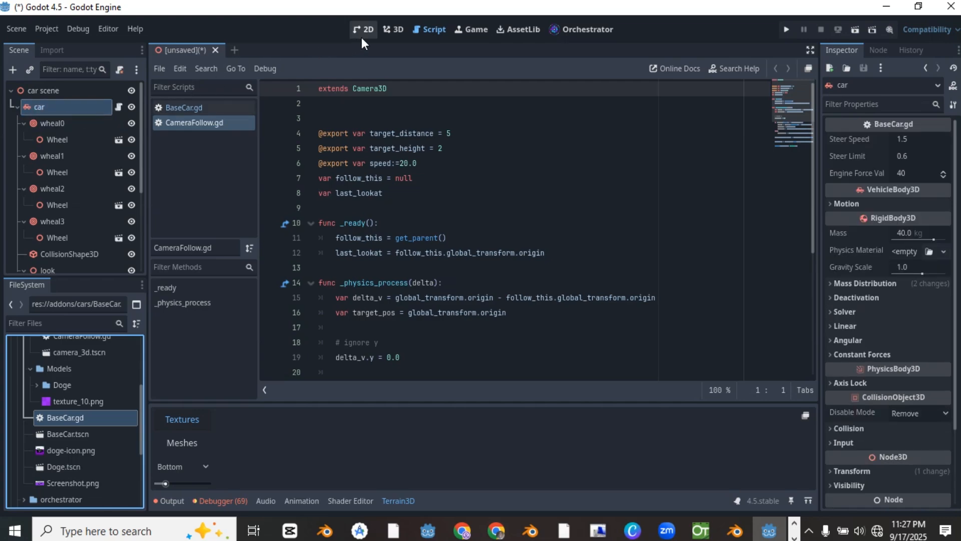
Step: Switch from the CameraFollow script back to the 3D viewport
left_click(395, 29)
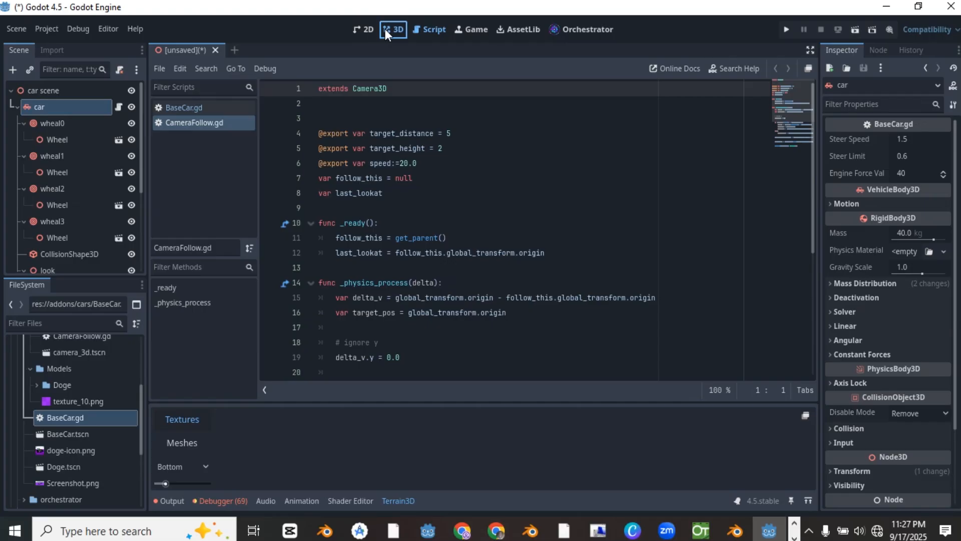
left_click(397, 29)
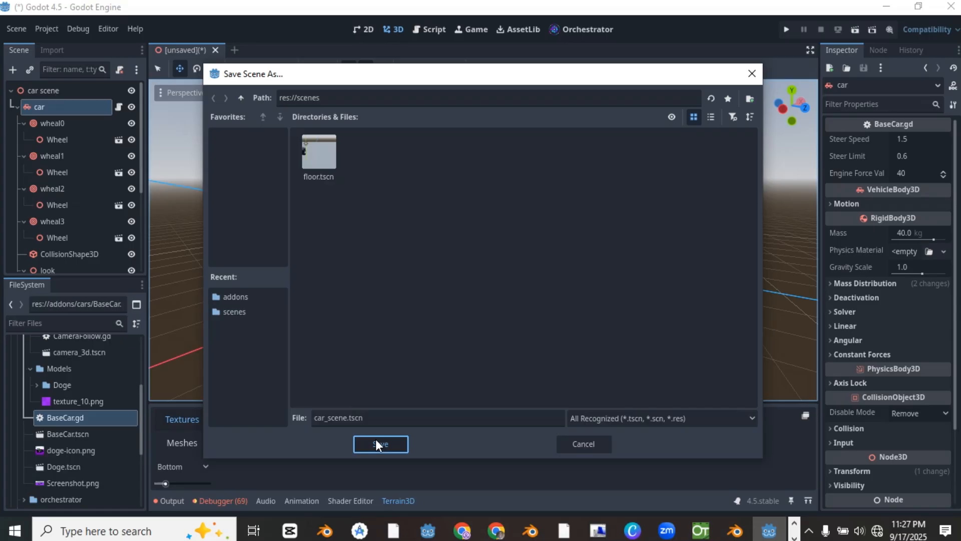
Step: Save the scene as car_scene.tscn in res://scenes
left_click(380, 443)
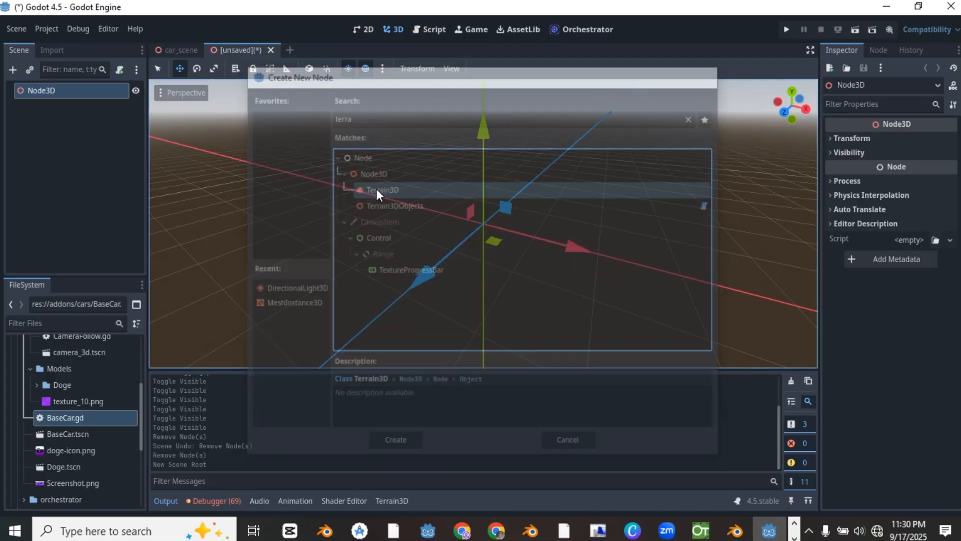
Step: Add a Terrain3D node with a new assets resource using the dark_rough_rock albedo and normal images
left_click(567, 439)
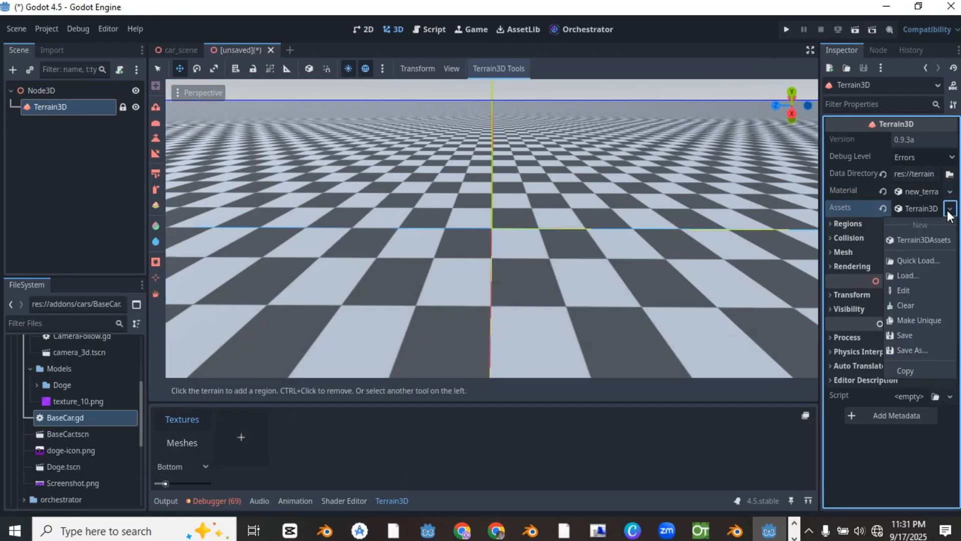
left_click(920, 224)
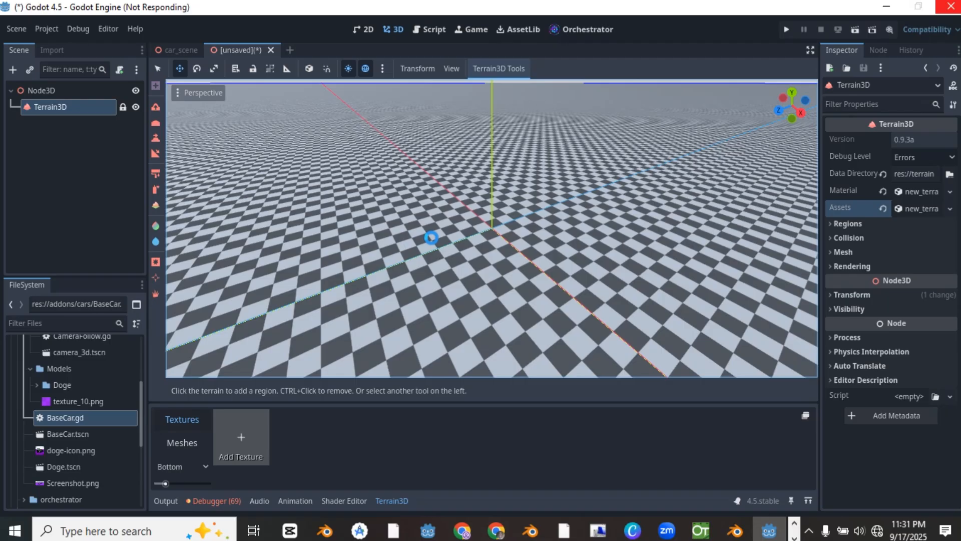
left_click(240, 436)
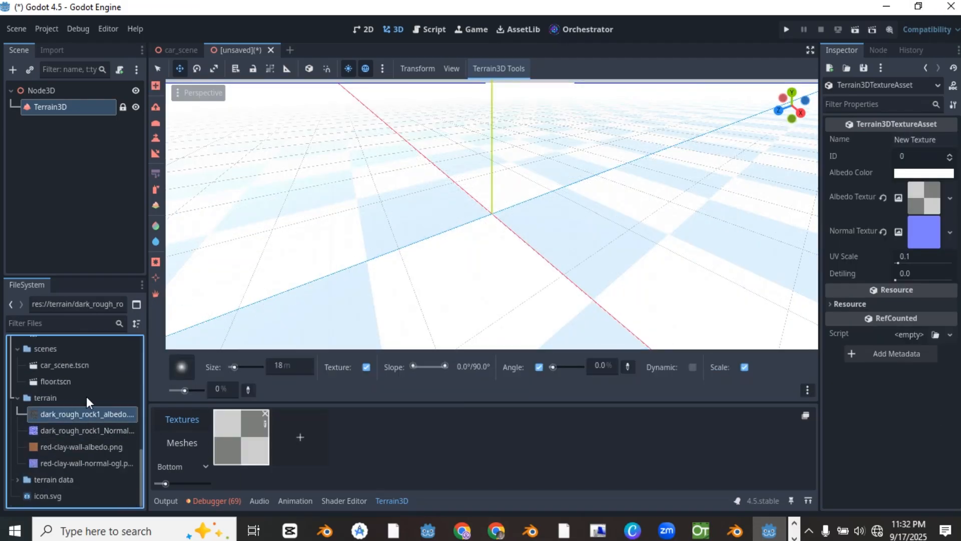
left_click(81, 447)
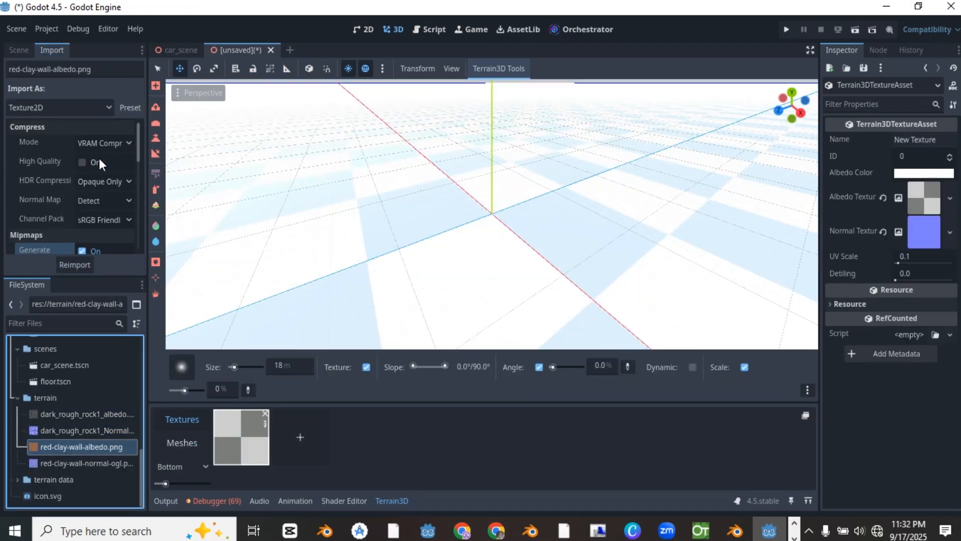
left_click(88, 430)
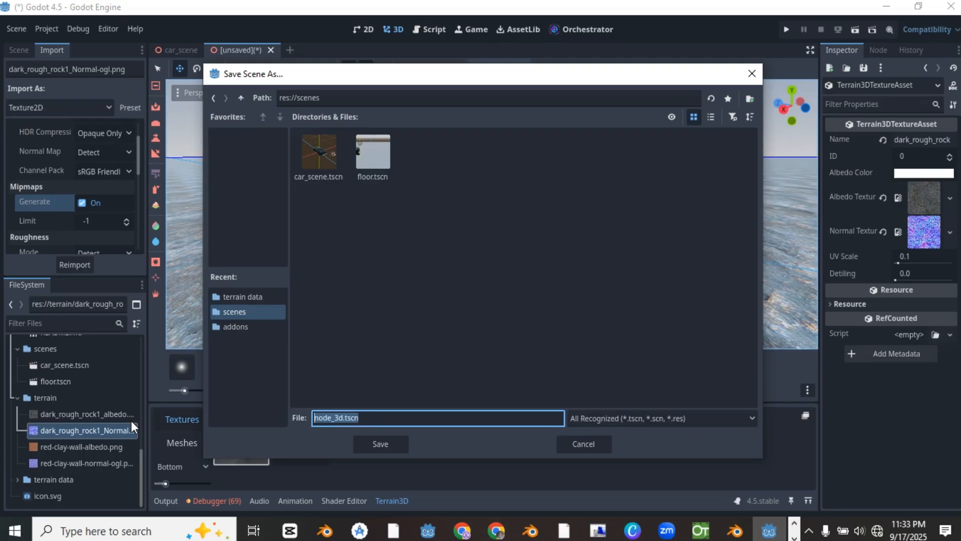
Step: Save the scene as City Scene.tscn and select its root node
left_click(380, 443)
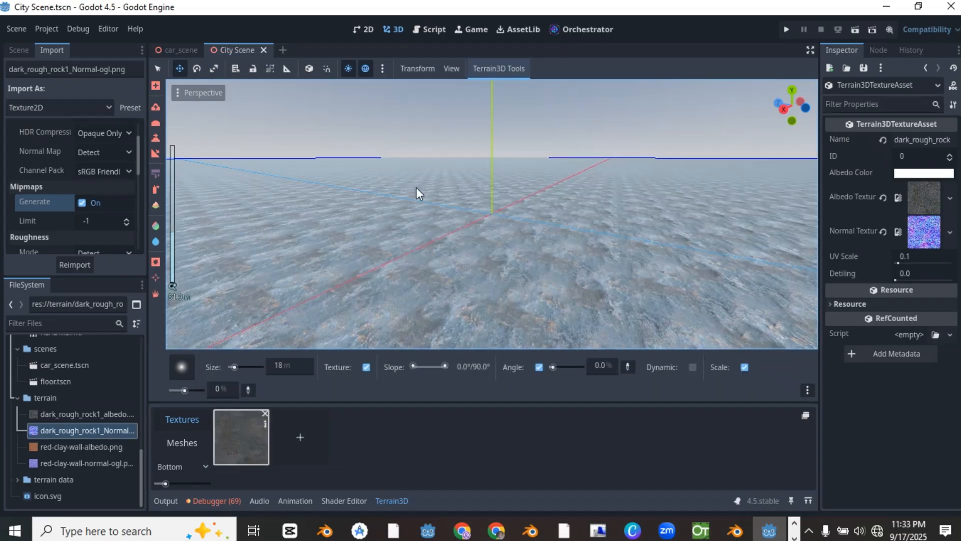
left_click(18, 50)
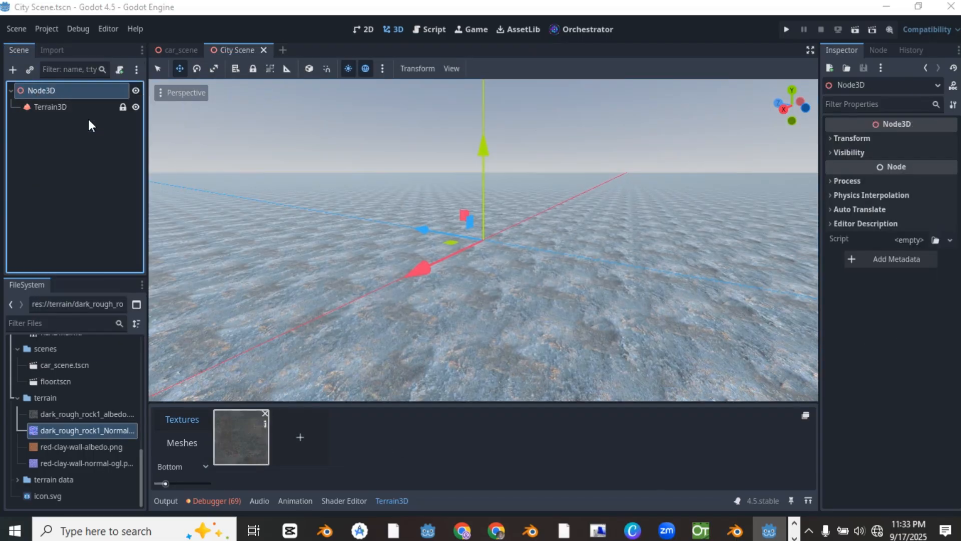
Step: Add a DirectionalLight3D under the root, adjust its colour, and test-drive the car on the terrain
right_click(42, 90)
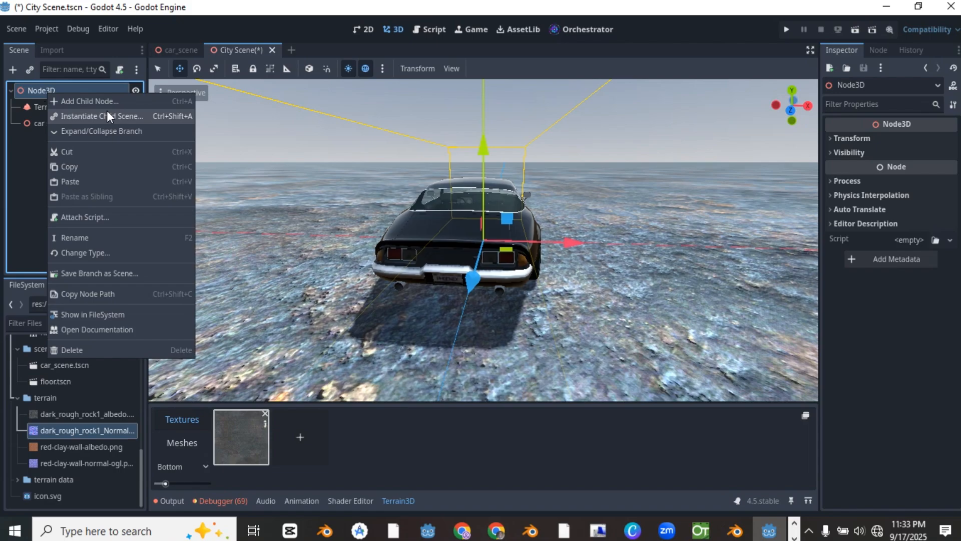
left_click(91, 101)
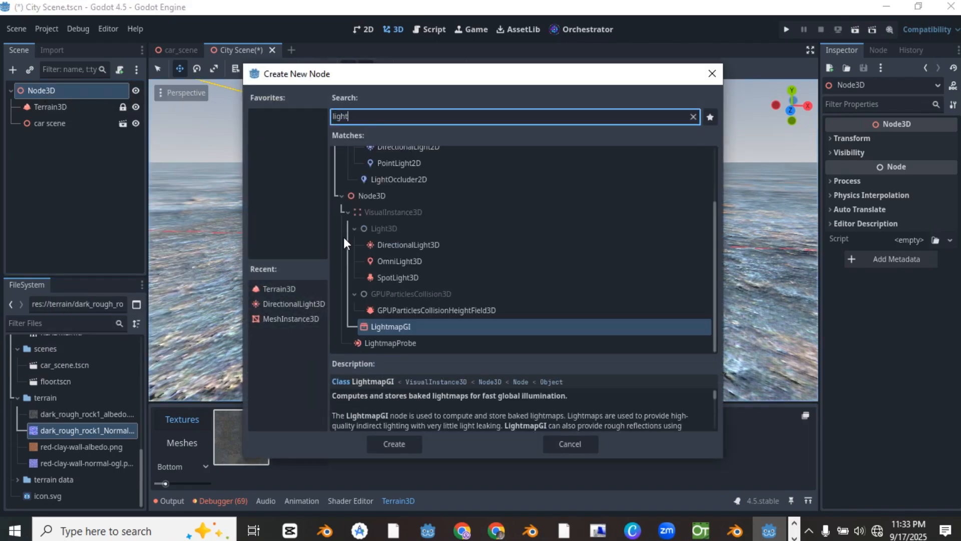
left_click(394, 443)
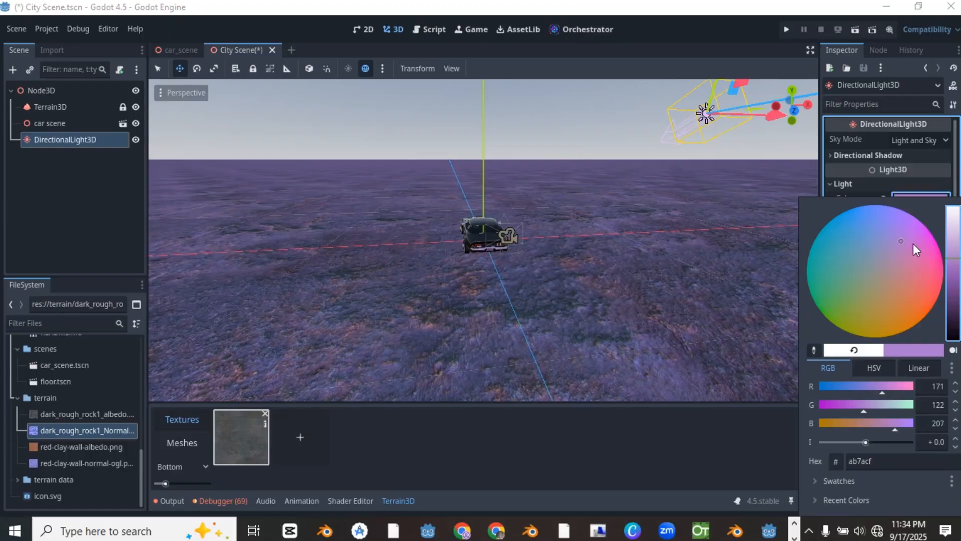
left_click(787, 29)
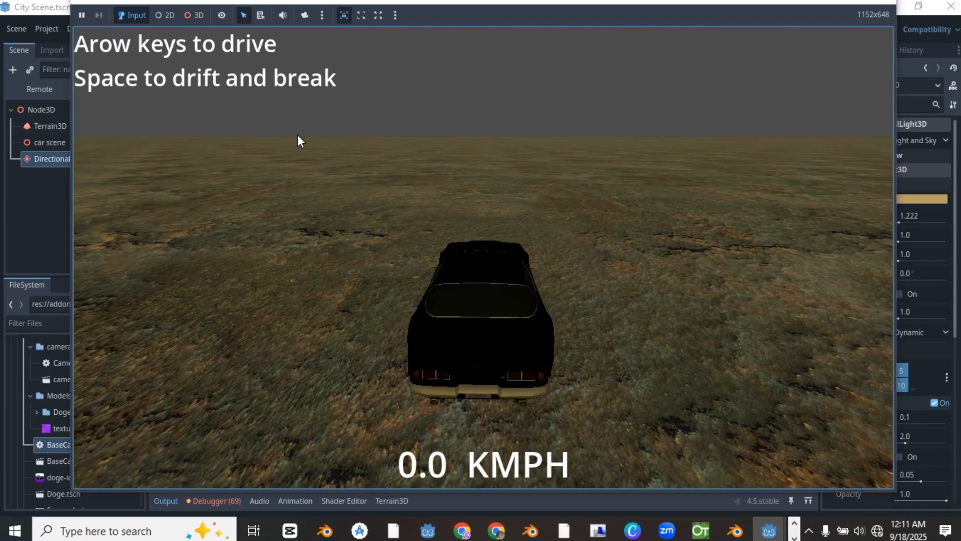
key("Up")
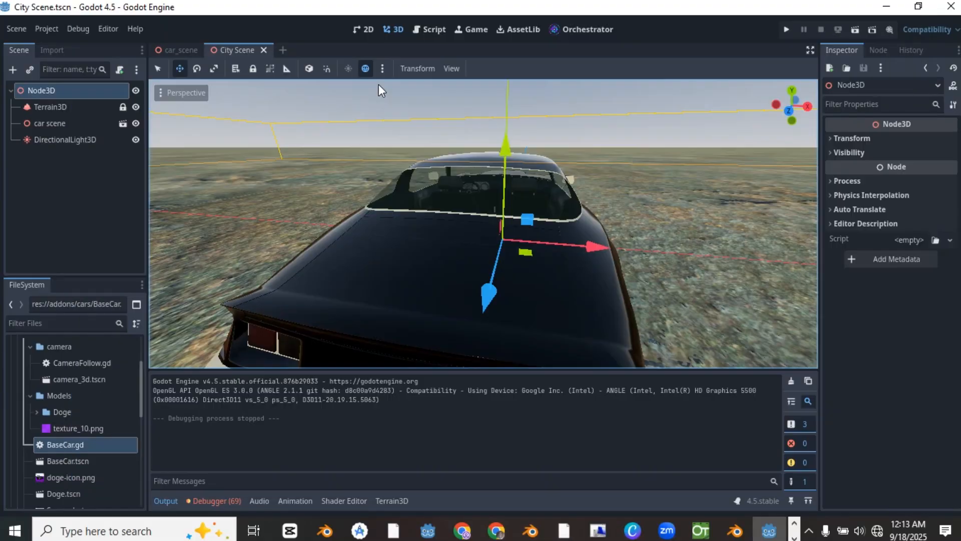
Step: Add the preview WorldEnvironment to City Scene from the viewport environment menu
left_click(382, 69)
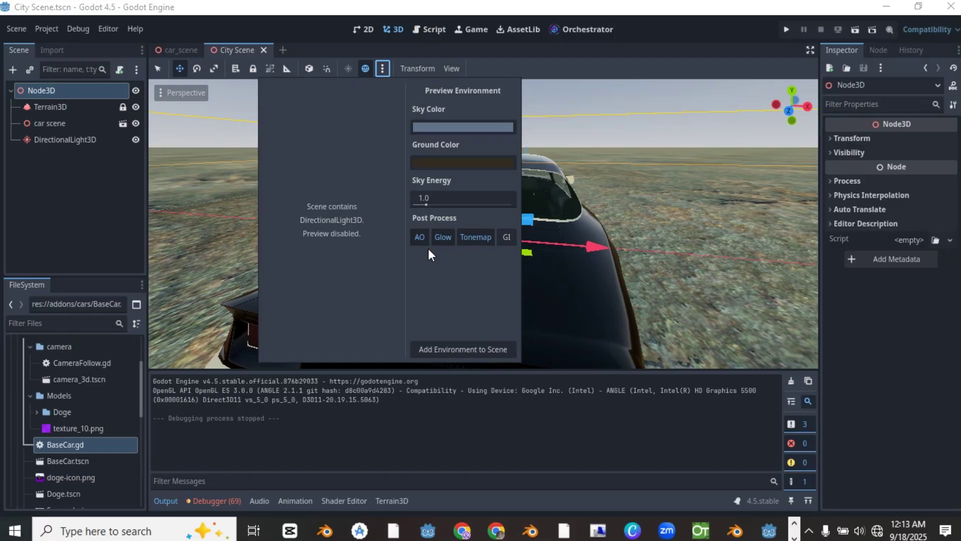
left_click(443, 237)
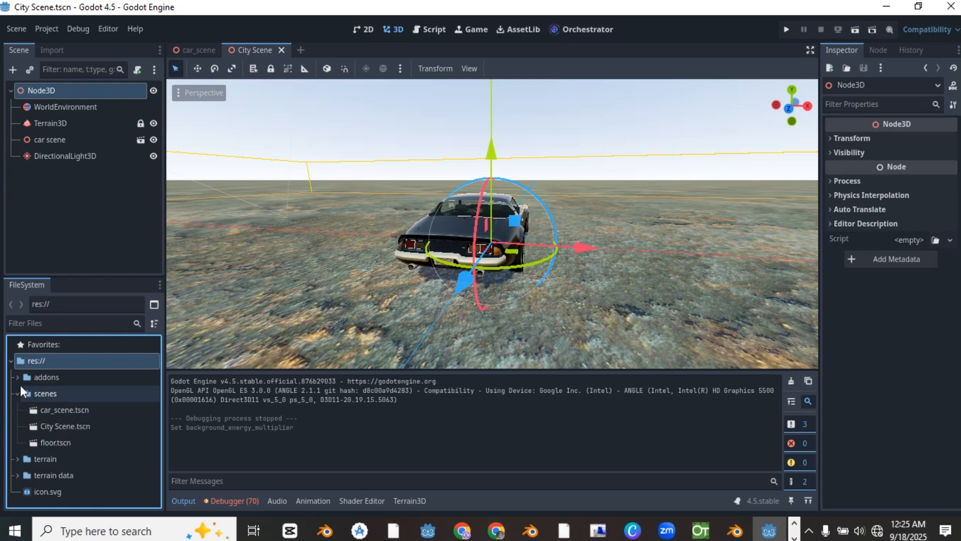
Step: Browse FileSystem into addons > kaykit_city_builder_bits to place building_A.gltf beside the car
left_click(18, 377)
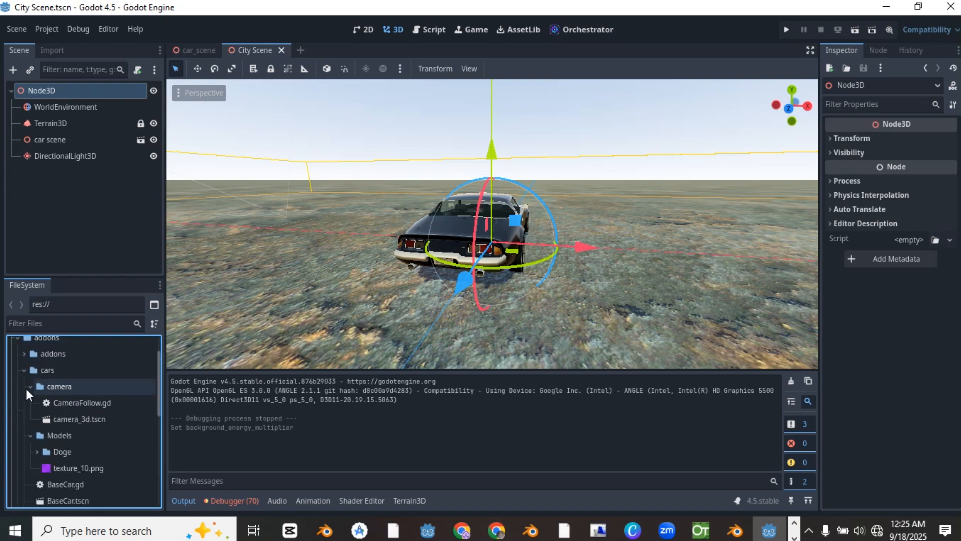
left_click(47, 387)
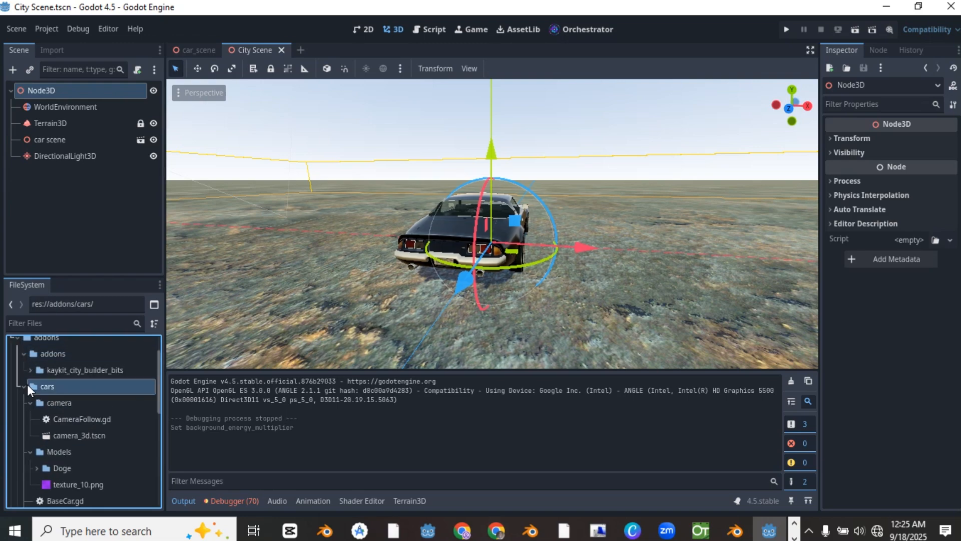
left_click(28, 386)
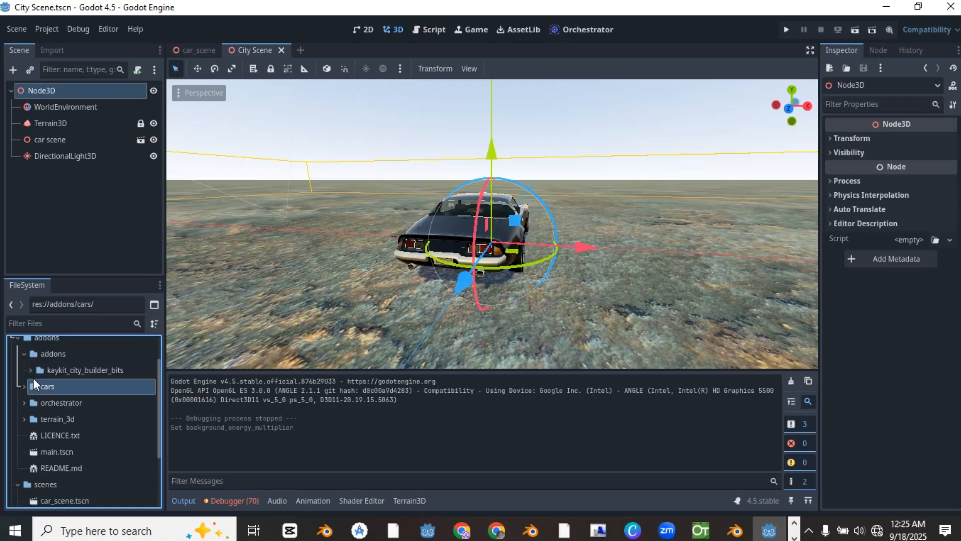
left_click(23, 385)
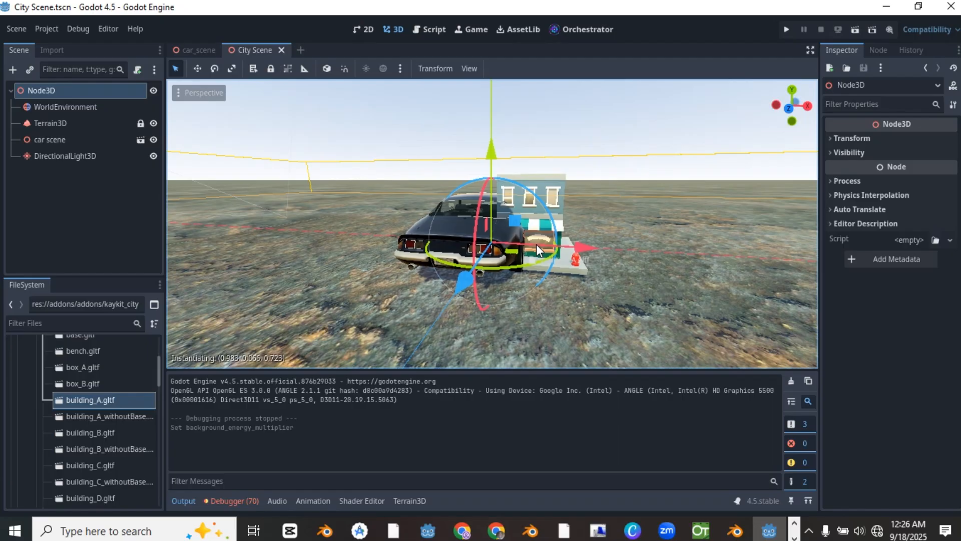
Step: Add a Node3D 'city' under the root and parent the building_A2 instance to it
right_click(41, 90)
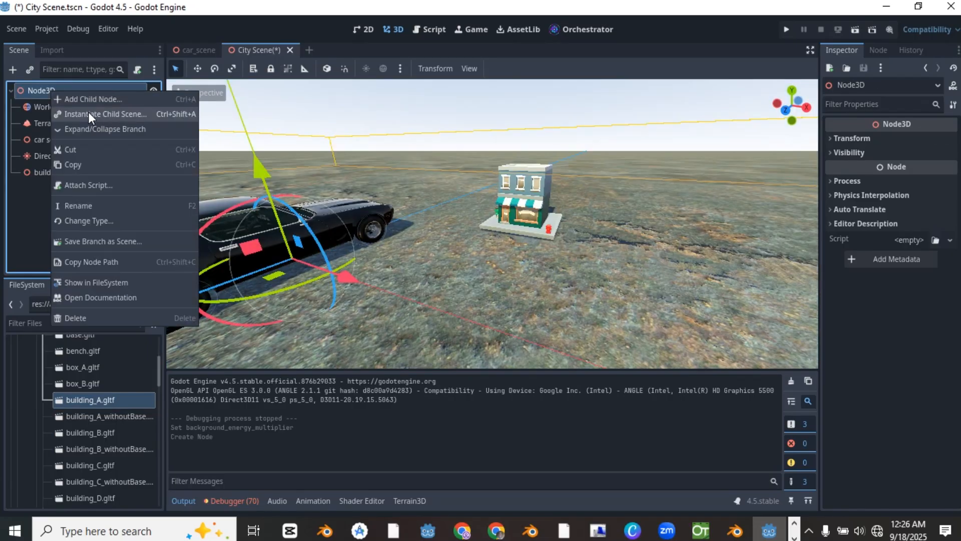
left_click(107, 114)
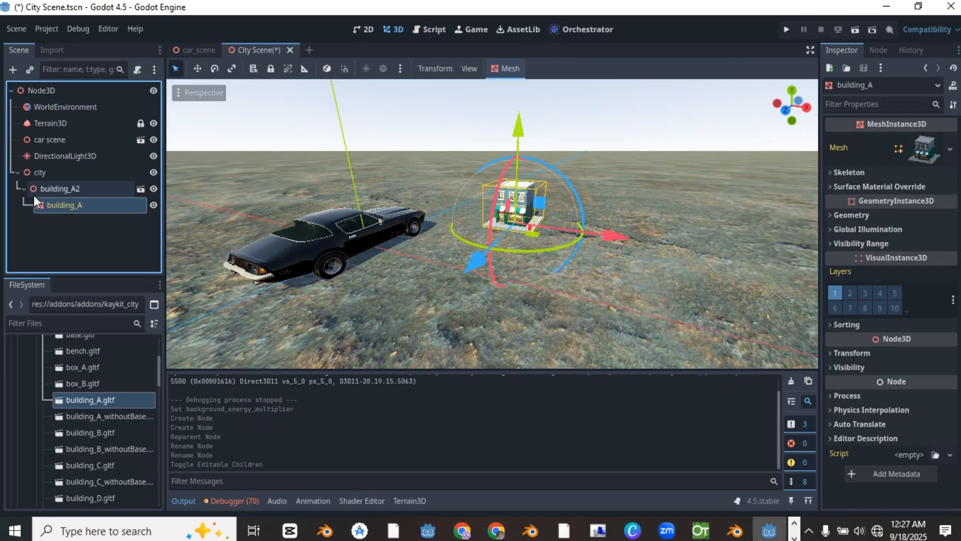
left_click(59, 188)
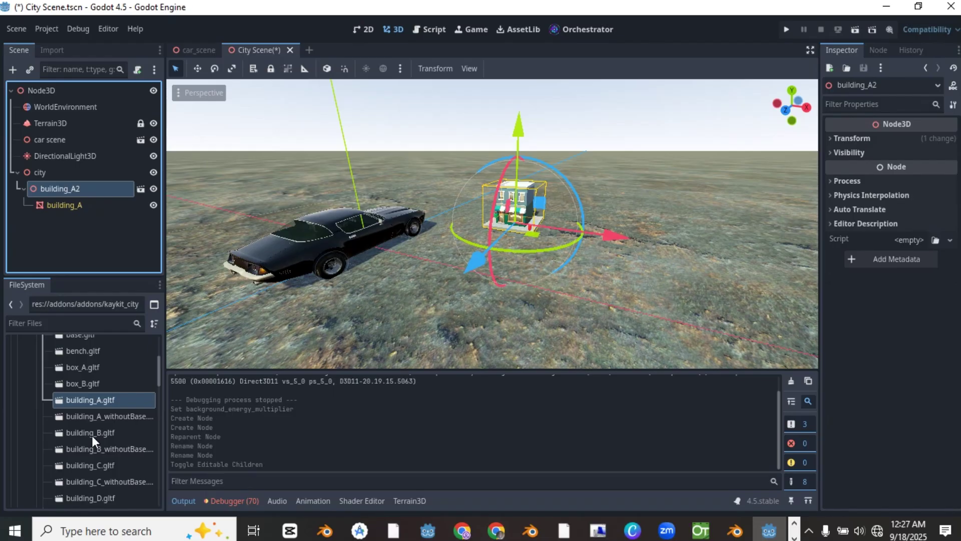
left_click(64, 204)
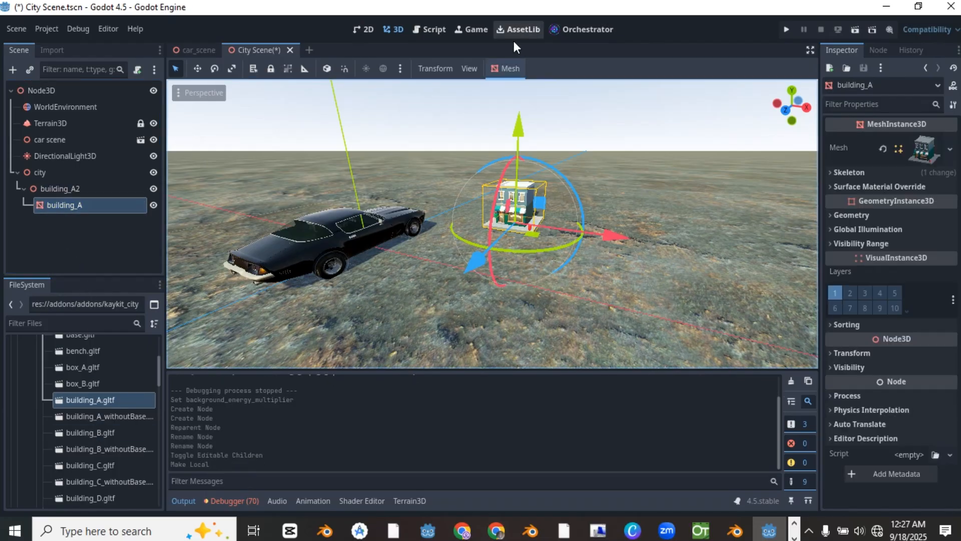
Step: Give the building_A mesh a Single Convex static collision body via Mesh > Create Collision Shape
left_click(509, 68)
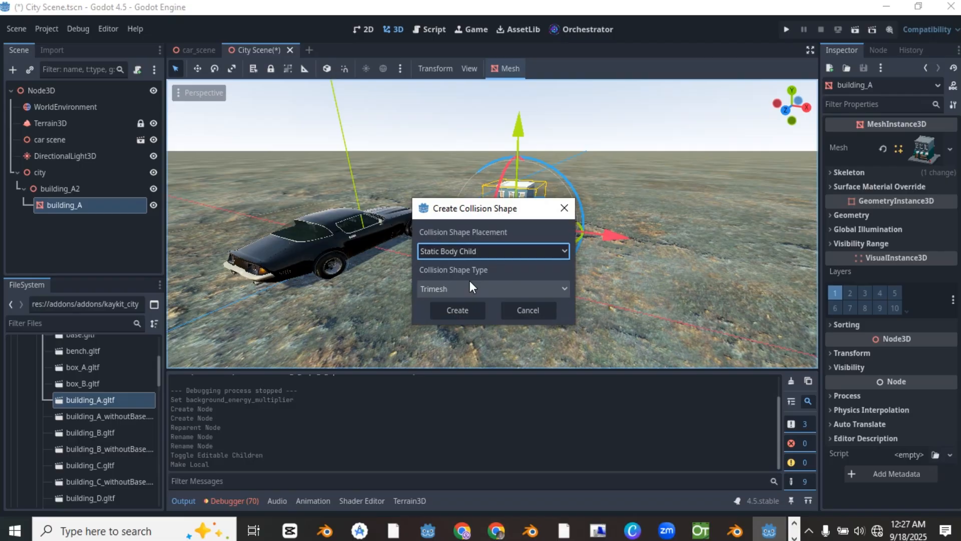
left_click(493, 288)
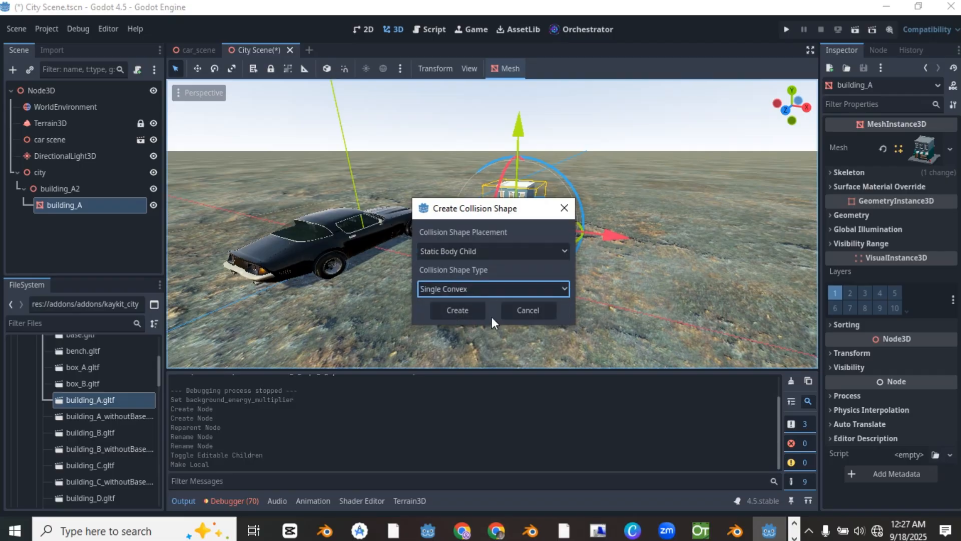
left_click(457, 309)
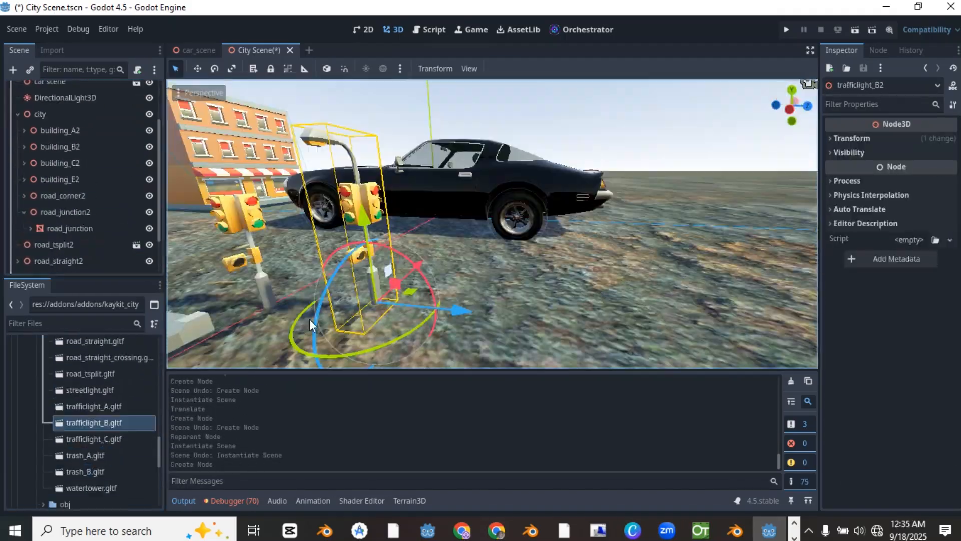
Step: Position buildings, roads, streetlights and traffic lights, then play-test driving through the streets
left_click(39, 160)
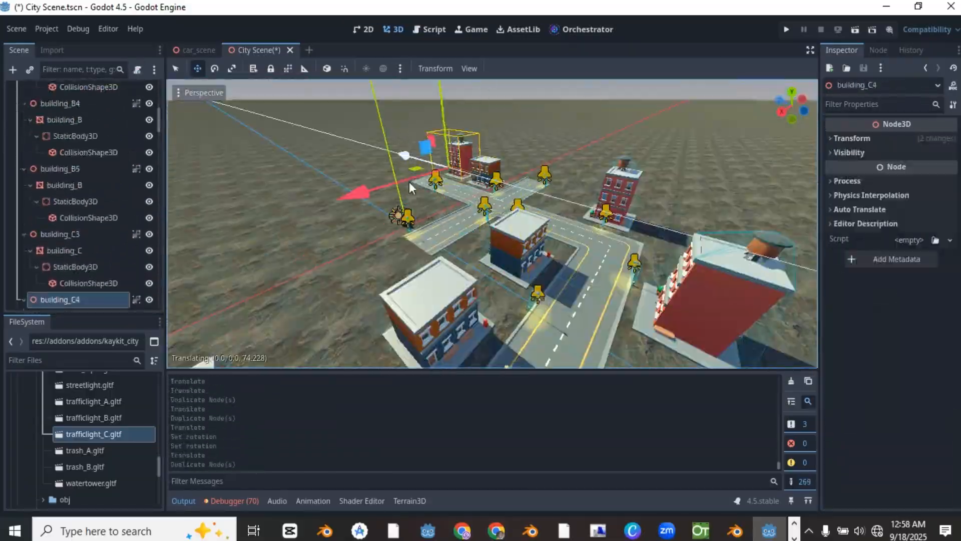
left_click(786, 29)
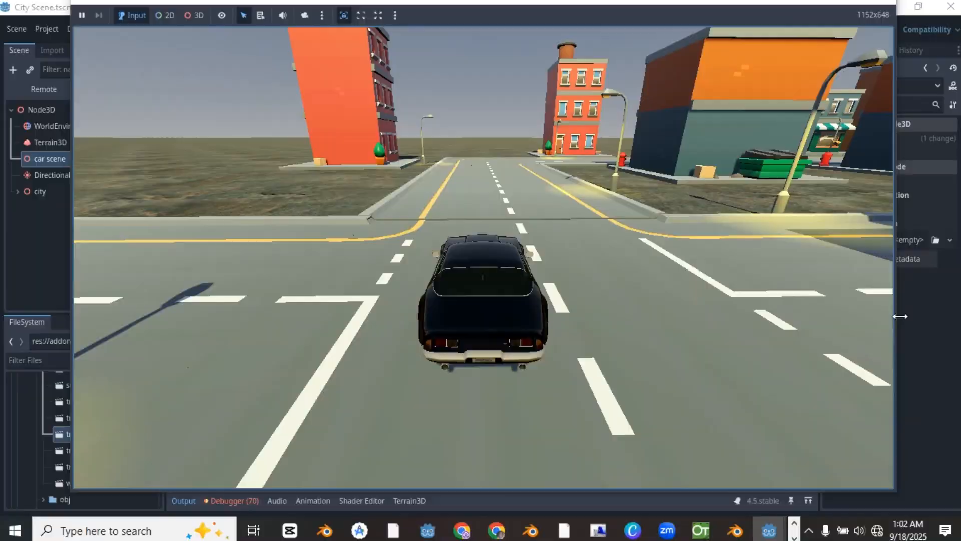
left_click(81, 15)
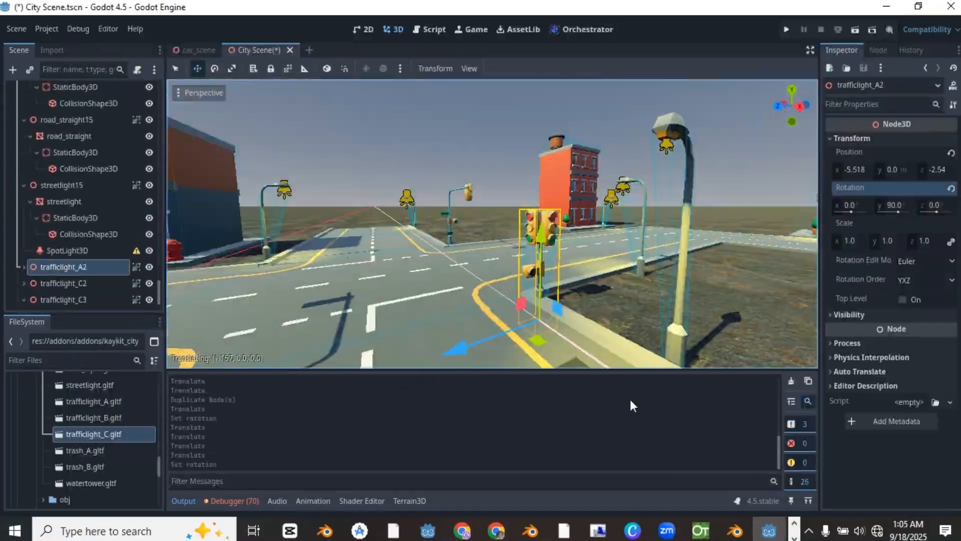
left_click(785, 29)
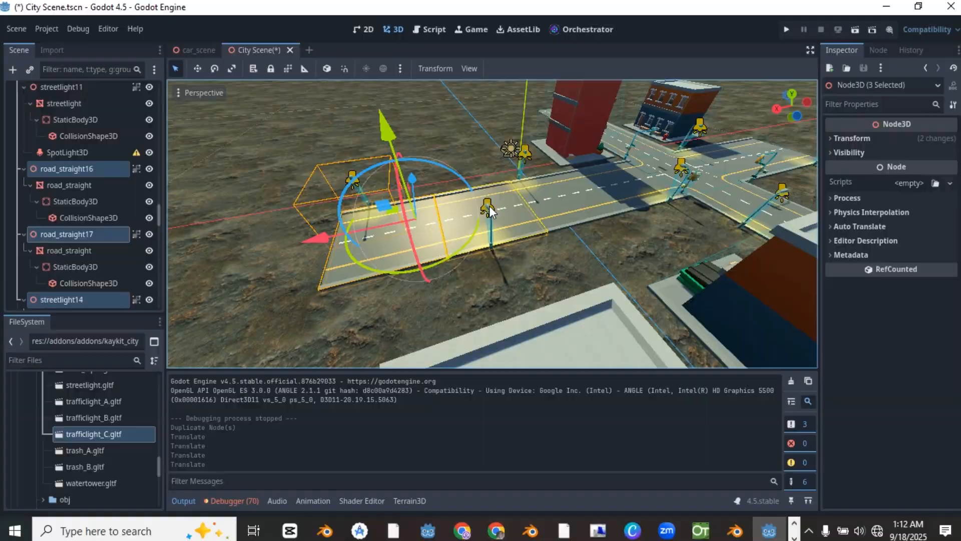
left_click(785, 30)
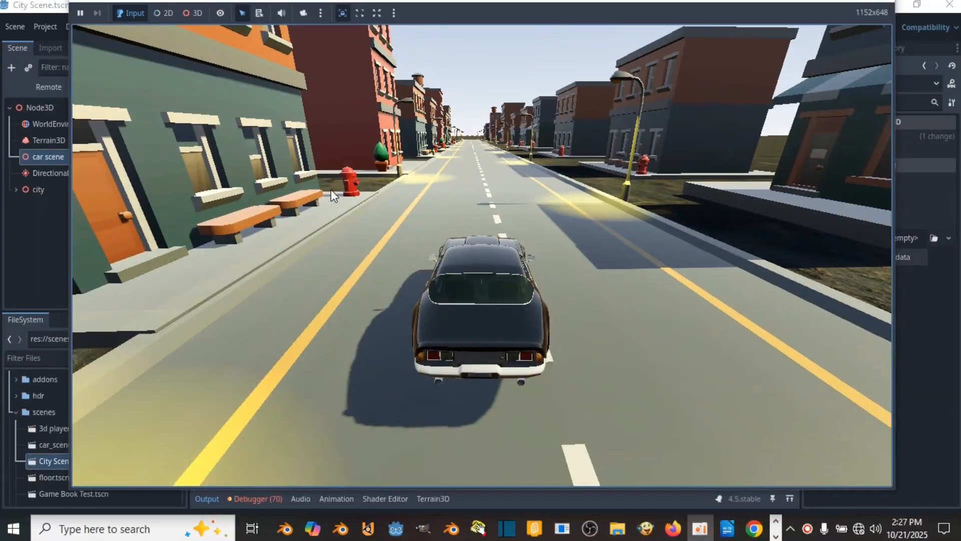